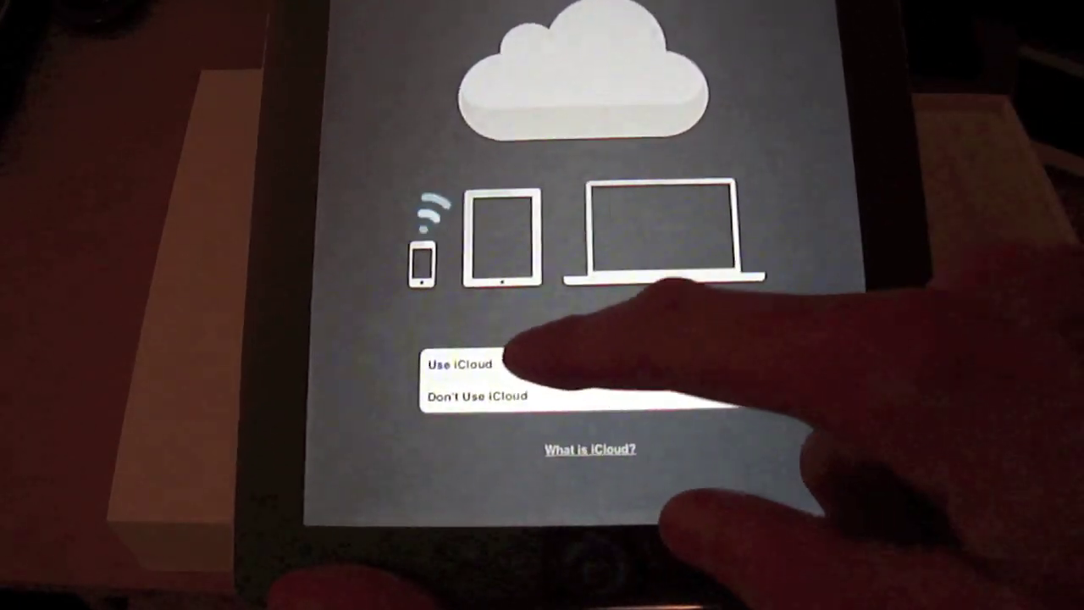
# - Choose 'Use iCloud' to enable iCloud on this iPad
pyautogui.click(454, 366)
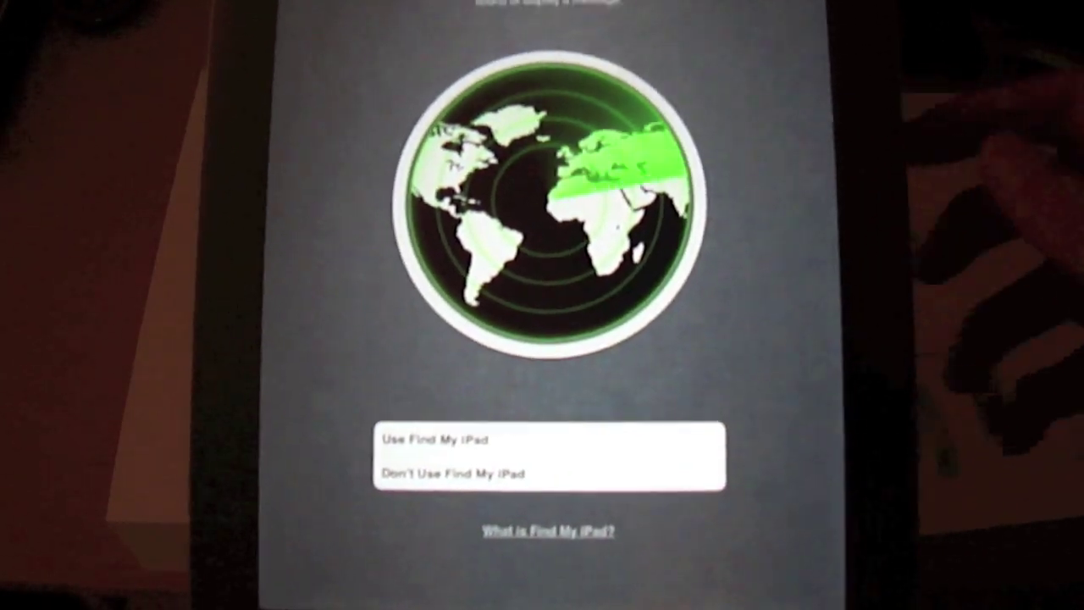
# - Choose 'Use Find My iPad' so it is marked with a checkmark
pyautogui.click(440, 440)
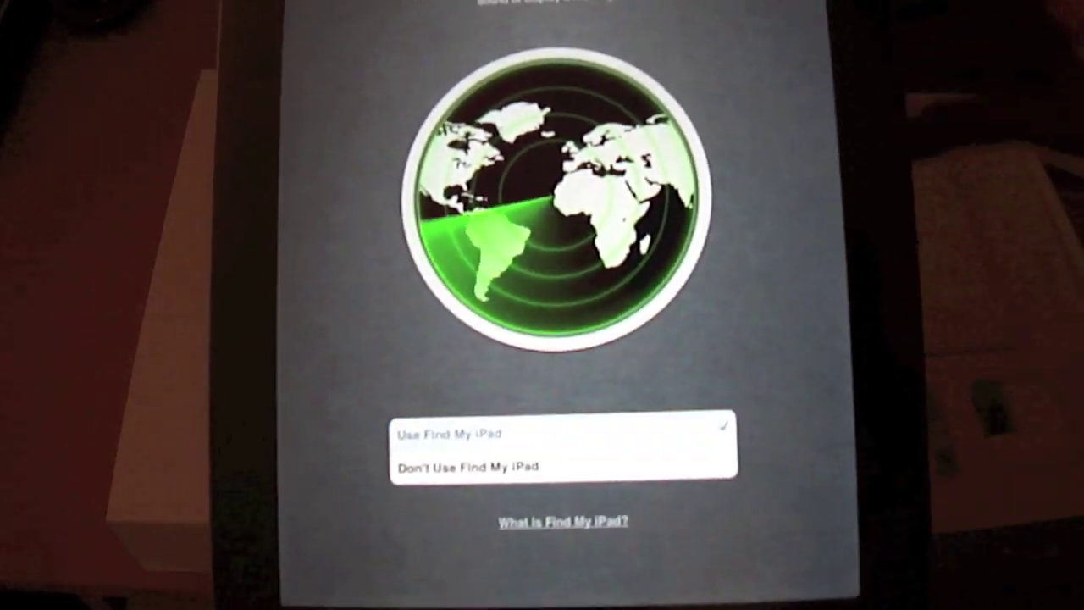